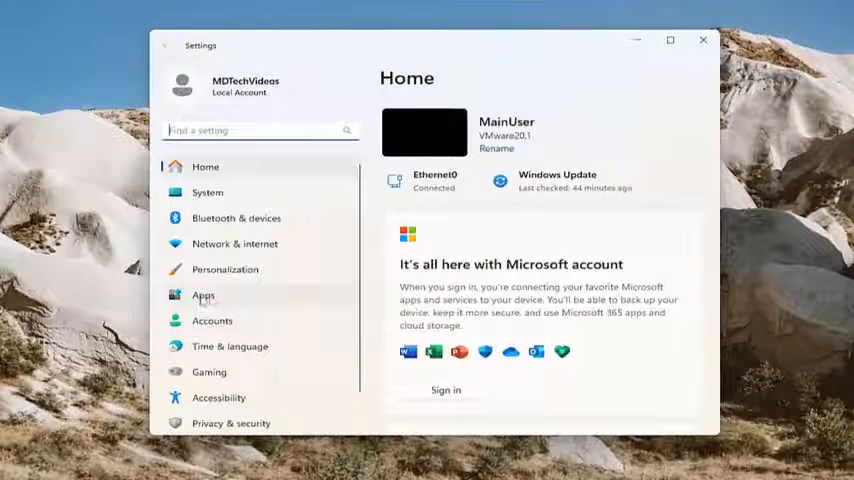
- Filter Apps > Installed apps by 'photos' to show only Microsoft Photos
left_click(203, 295)
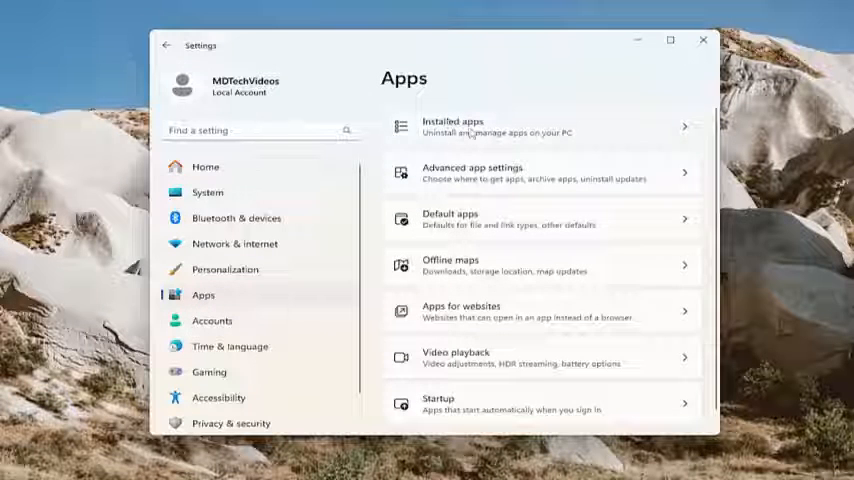
left_click(453, 126)
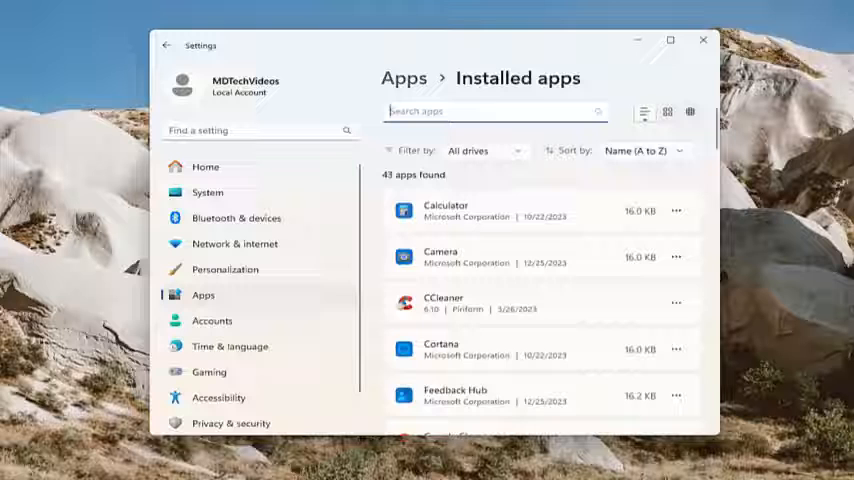
type("photos")
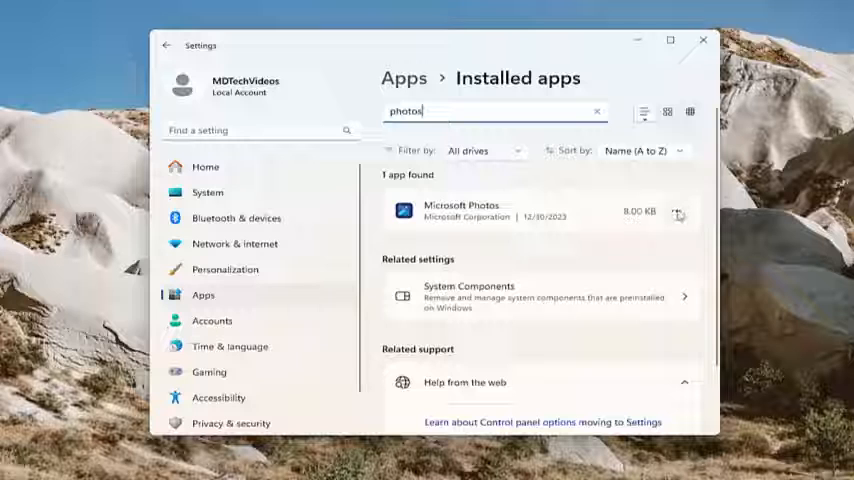
- Repair Microsoft Photos from its Advanced options without losing app data
left_click(677, 211)
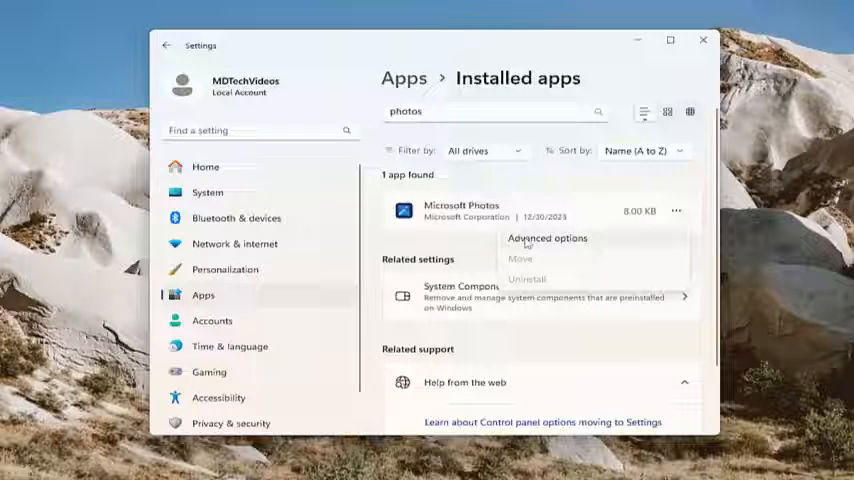
left_click(547, 238)
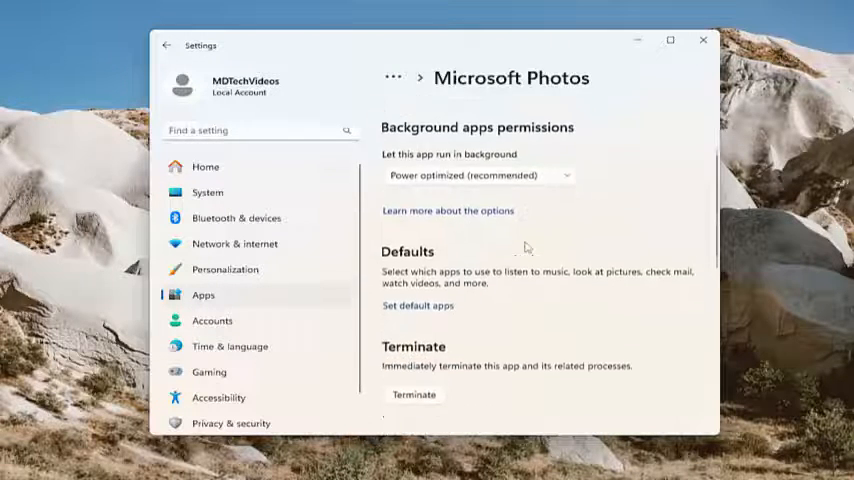
scroll("down", 3)
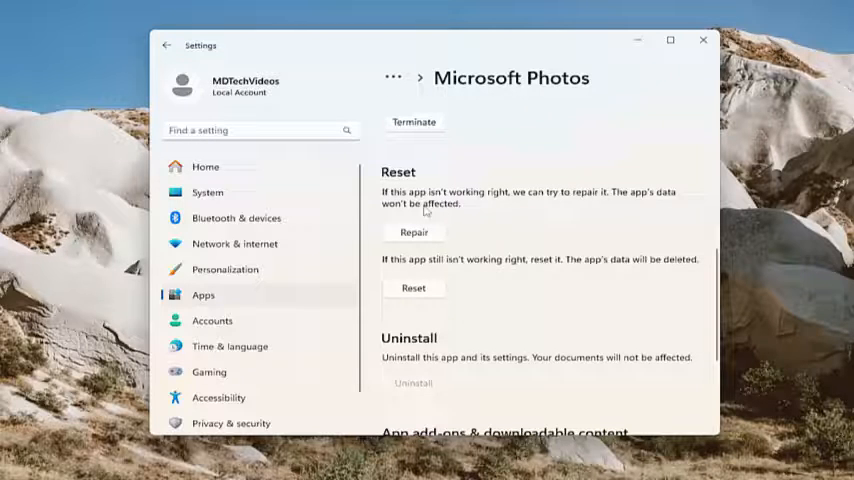
mouse_move(530, 212)
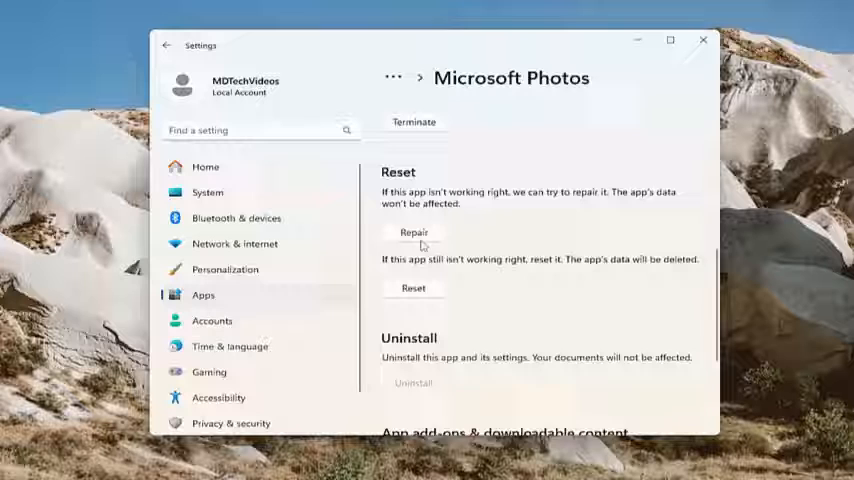
left_click(413, 232)
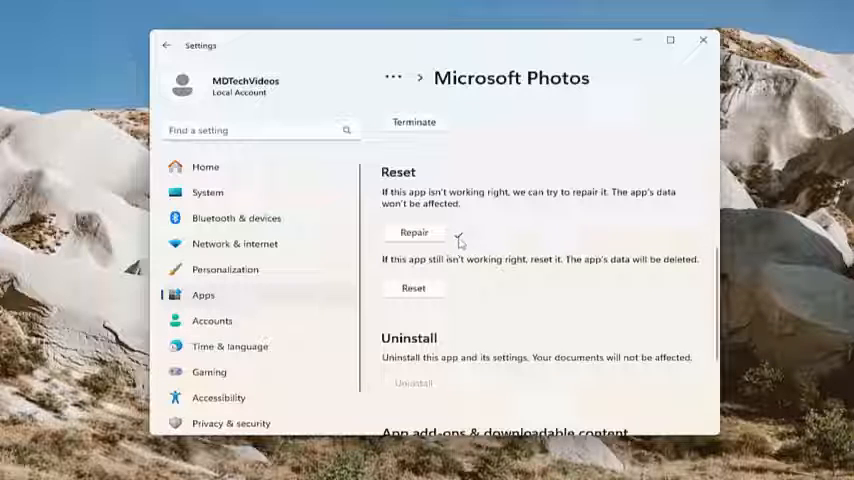
- Reset Microsoft Photos and confirm deleting its app data
left_click(413, 232)
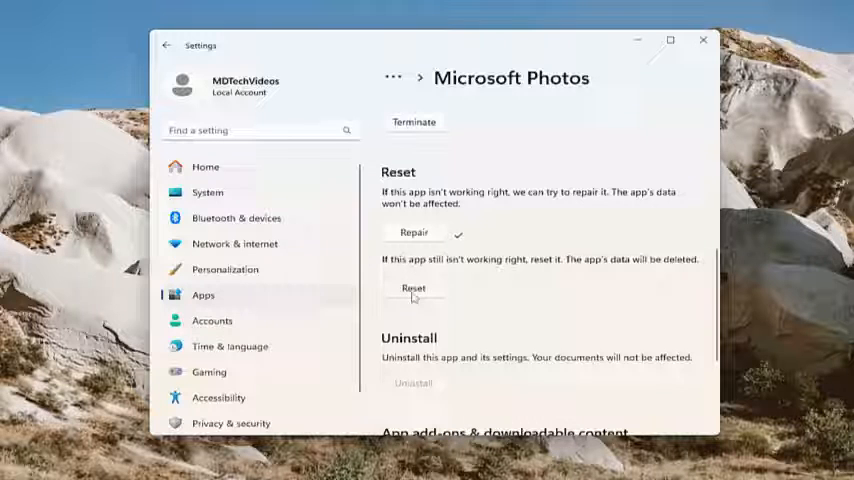
left_click(413, 289)
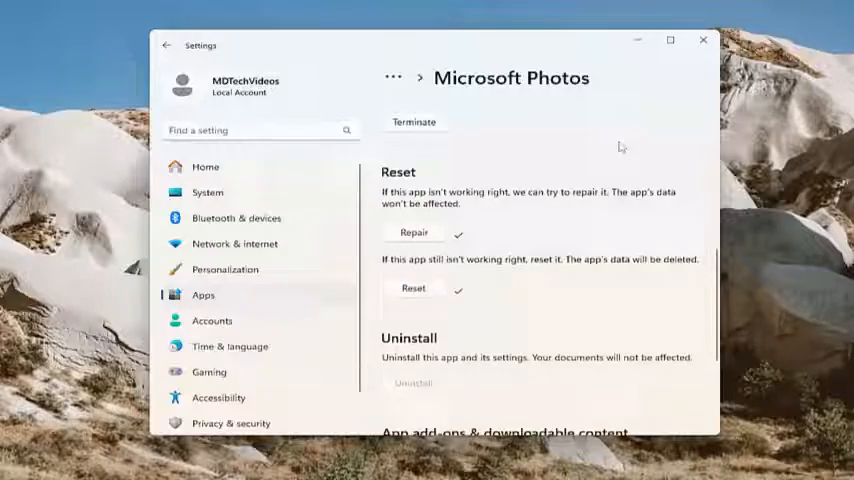
- Close Settings and launch Command Prompt as administrator from taskbar search 'cmd'
left_click(703, 40)
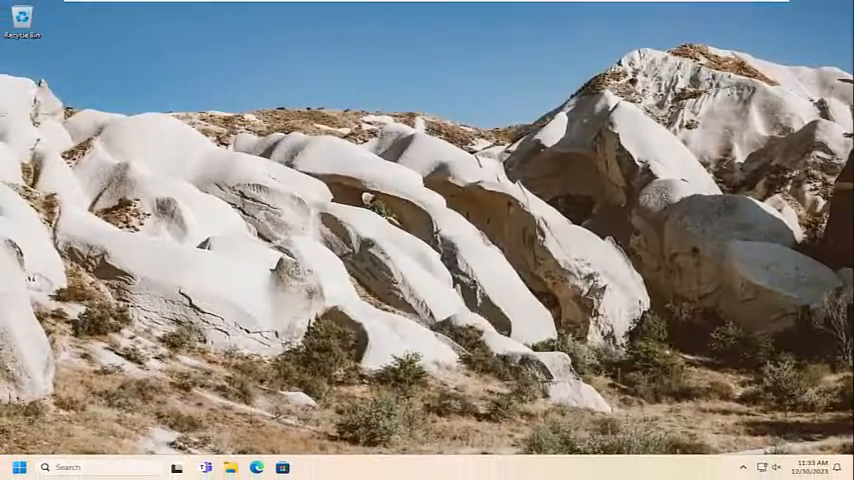
type("cmd")
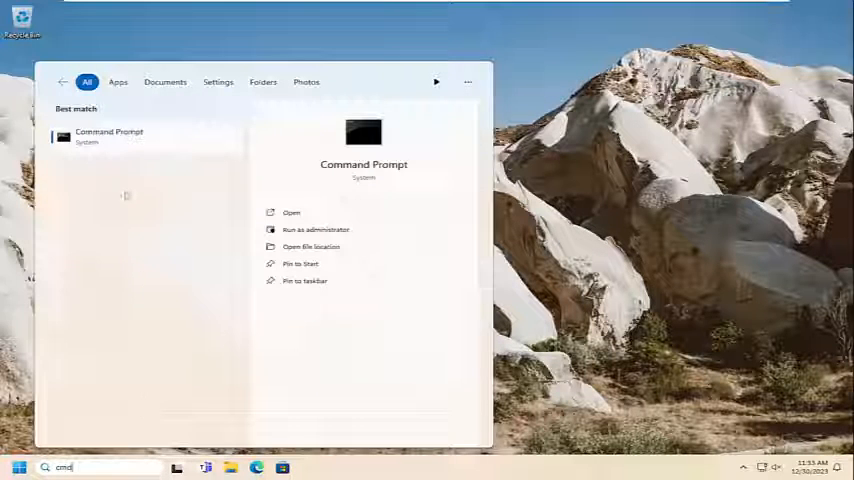
right_click(109, 136)
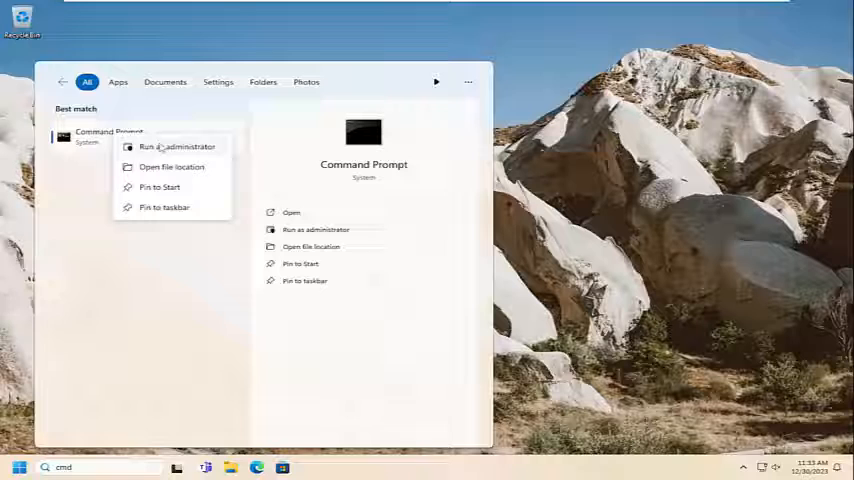
left_click(178, 147)
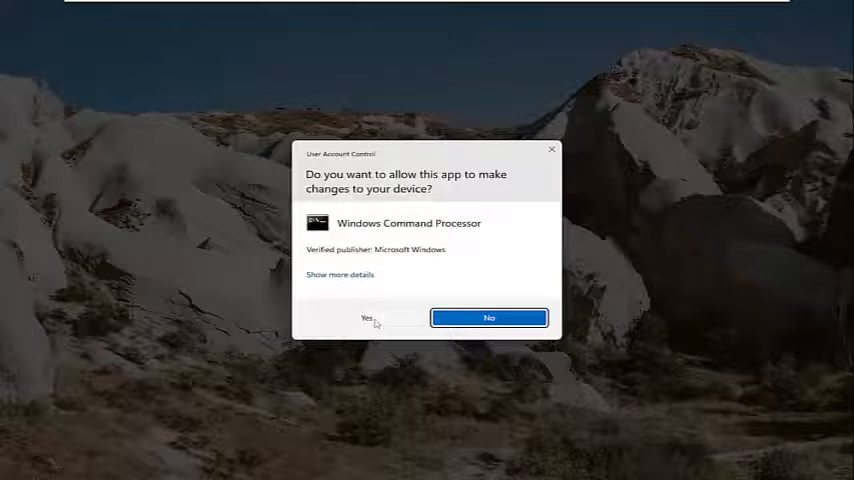
- Approve the UAC prompt, move the window up, and enter 'sfc /scannow'
left_click(366, 318)
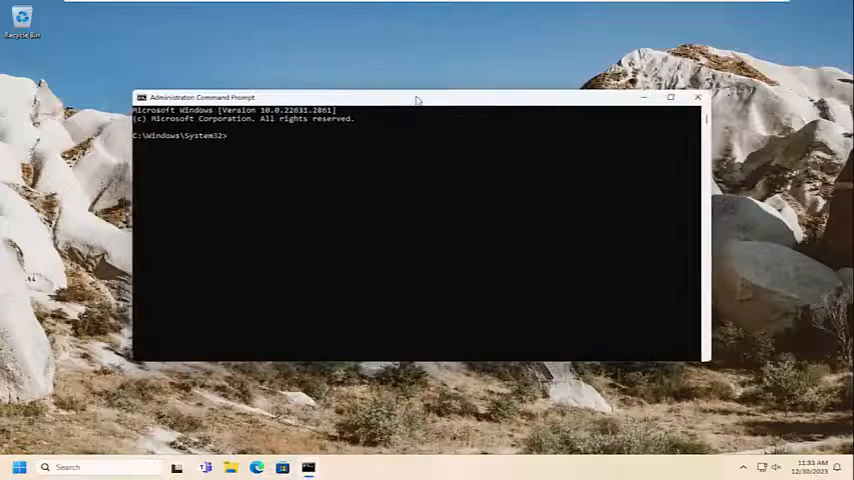
left_click_drag(418, 97, 419, 57)
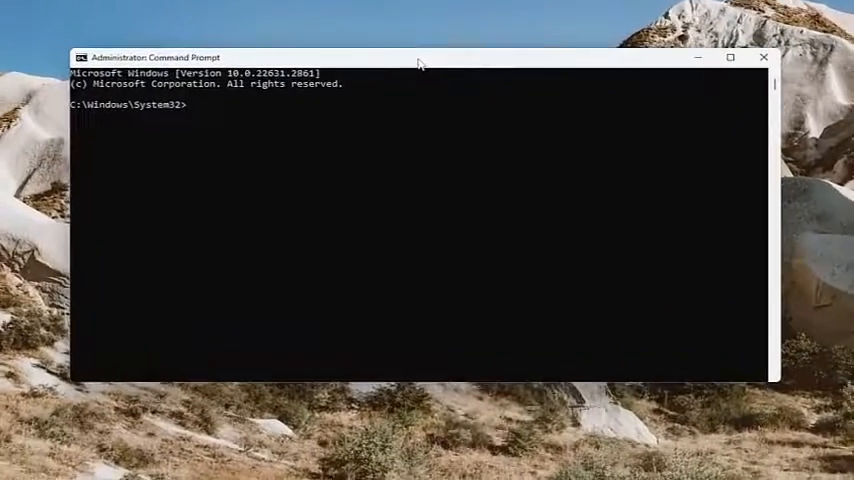
type("sfc /sc")
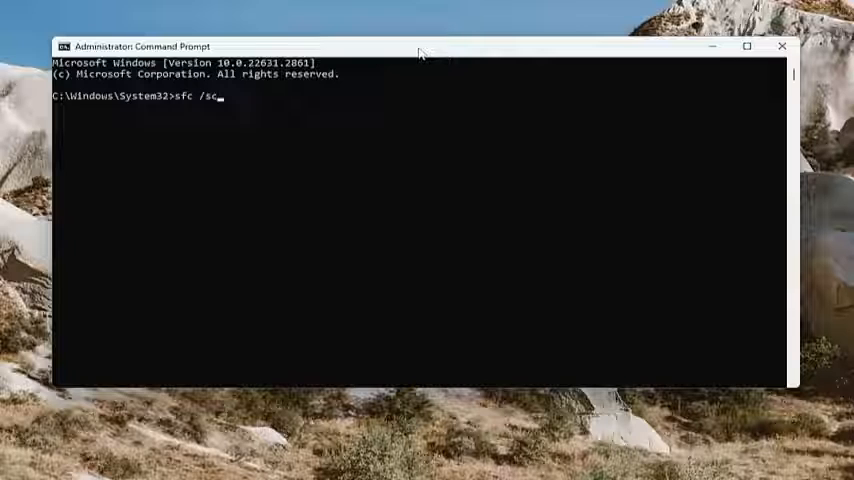
type("annow")
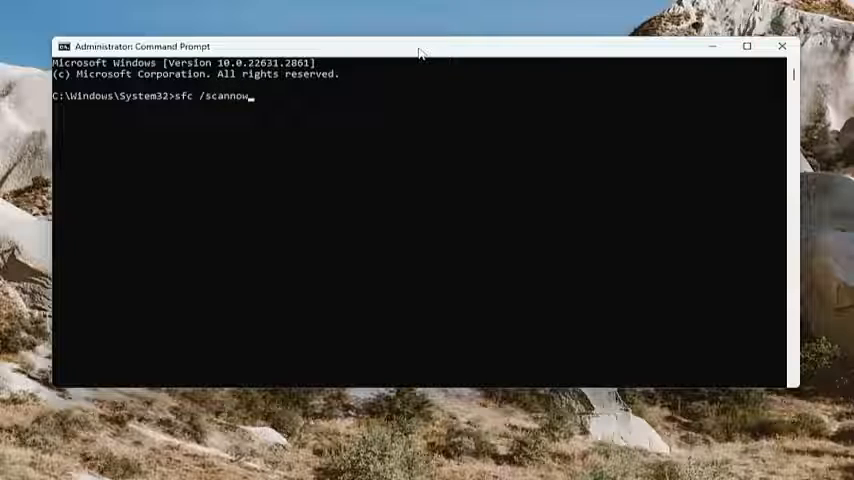
mouse_move(207, 118)
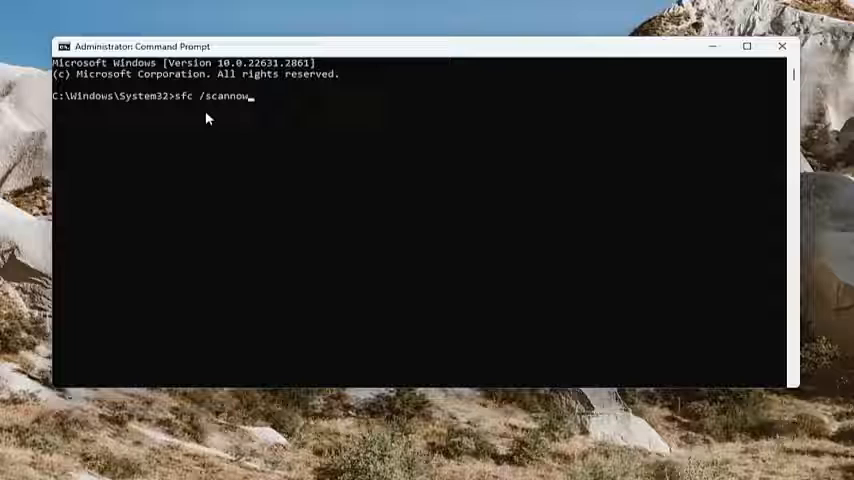
key("enter")
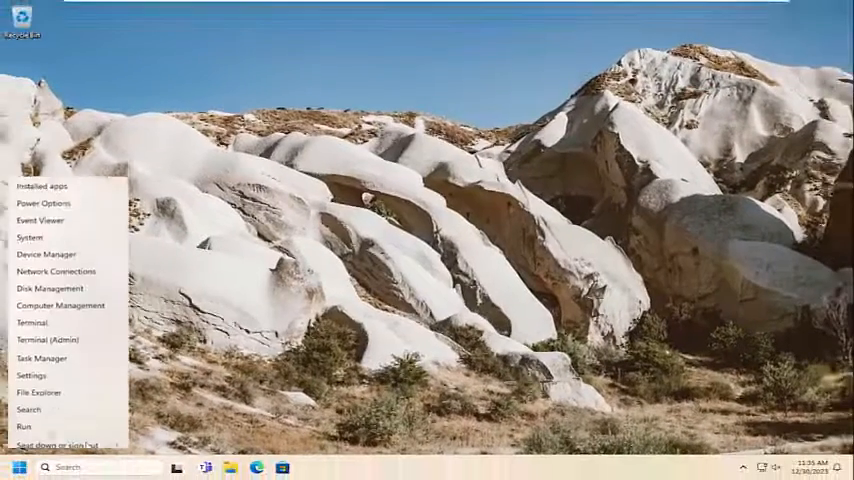
- Restart the PC from the Start menu's Shut down or sign out options
left_click(62, 445)
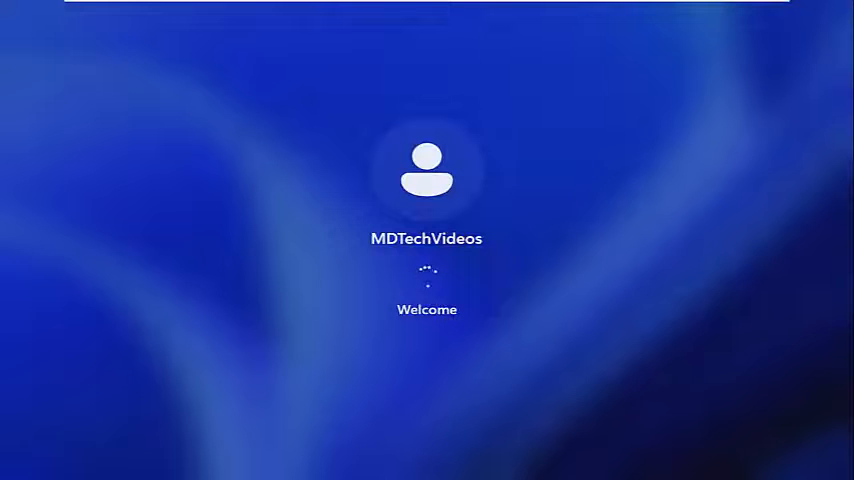